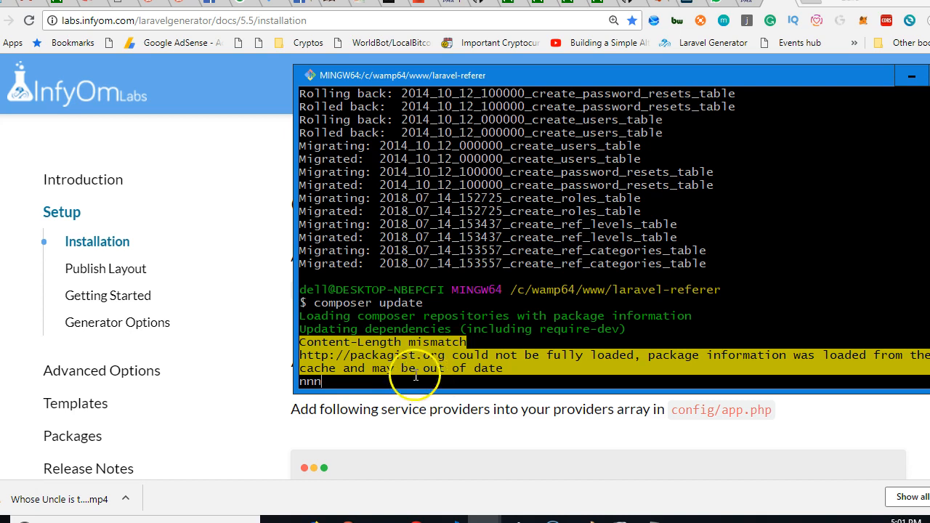
pyautogui.moveTo(406, 419)
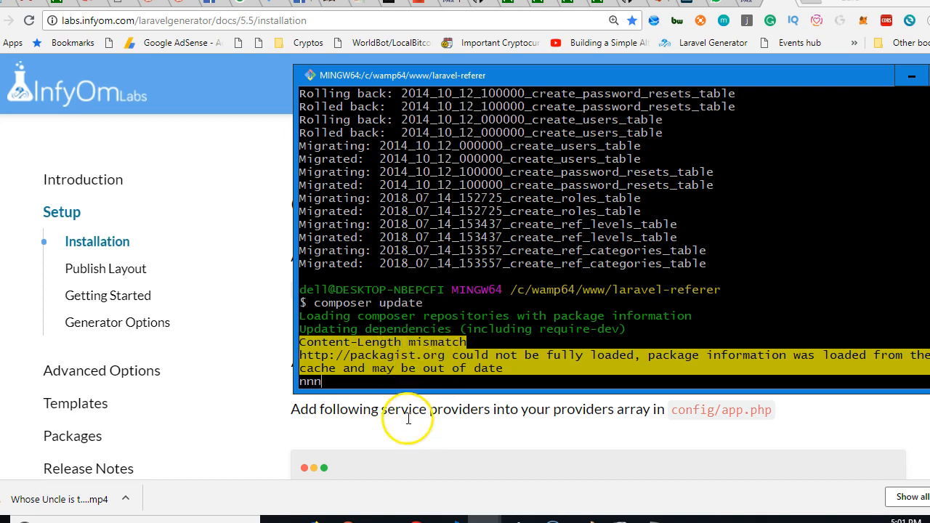
pyautogui.moveTo(404, 435)
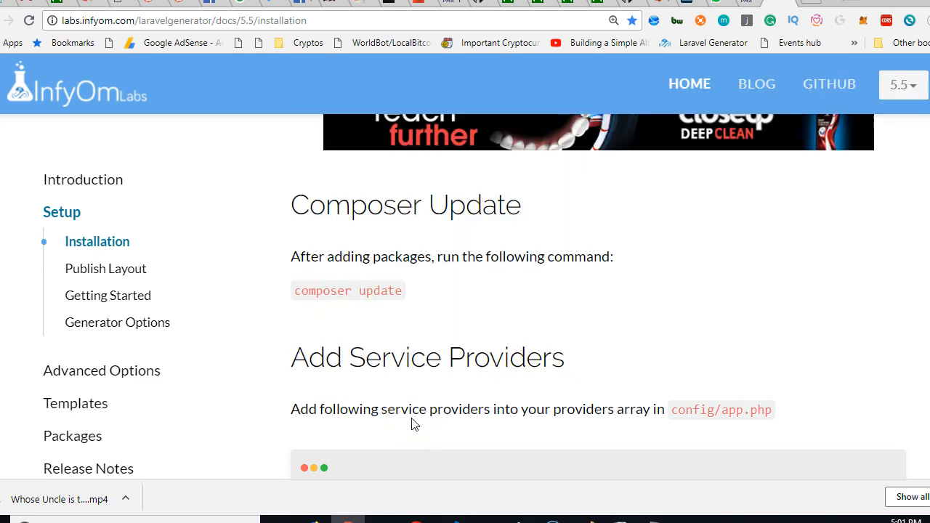
# Select the five InfyOm service provider lines in the docs code block and copy them
pyautogui.scroll(-3)
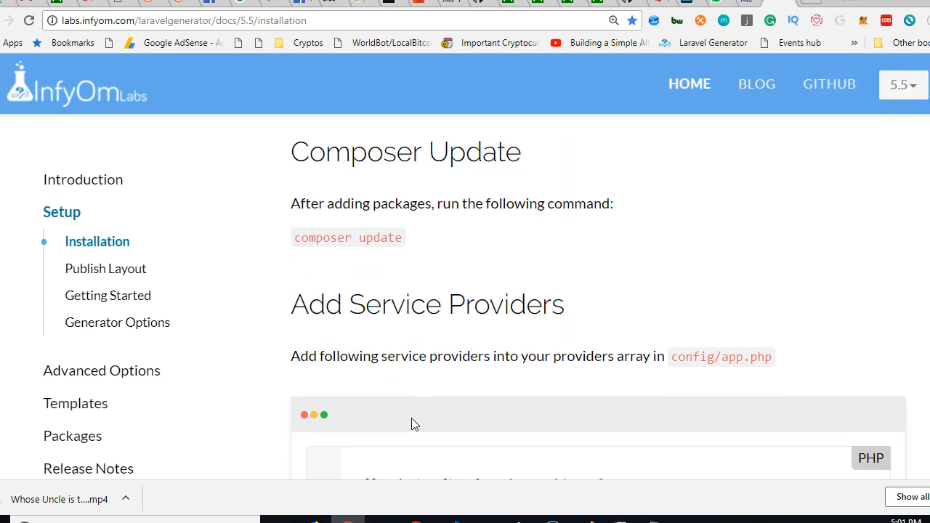
pyautogui.scroll(-3)
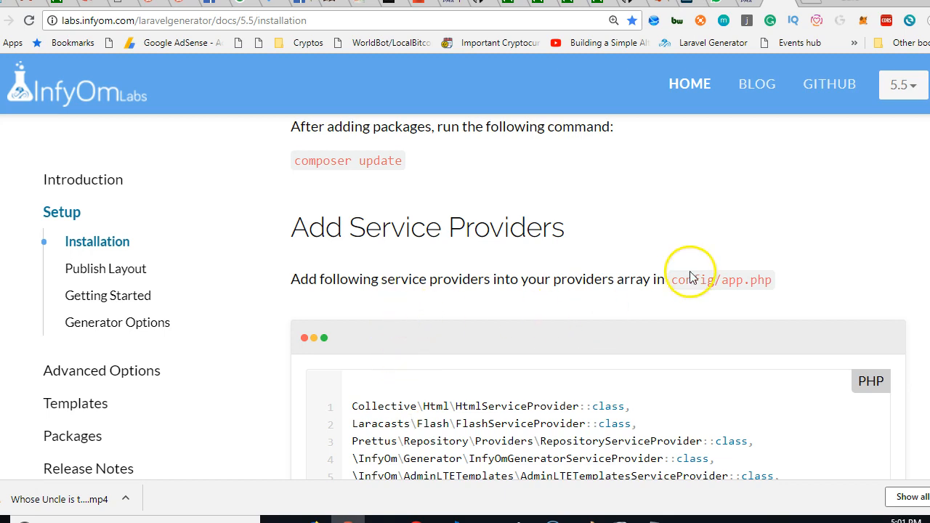
pyautogui.doubleClick(720, 279)
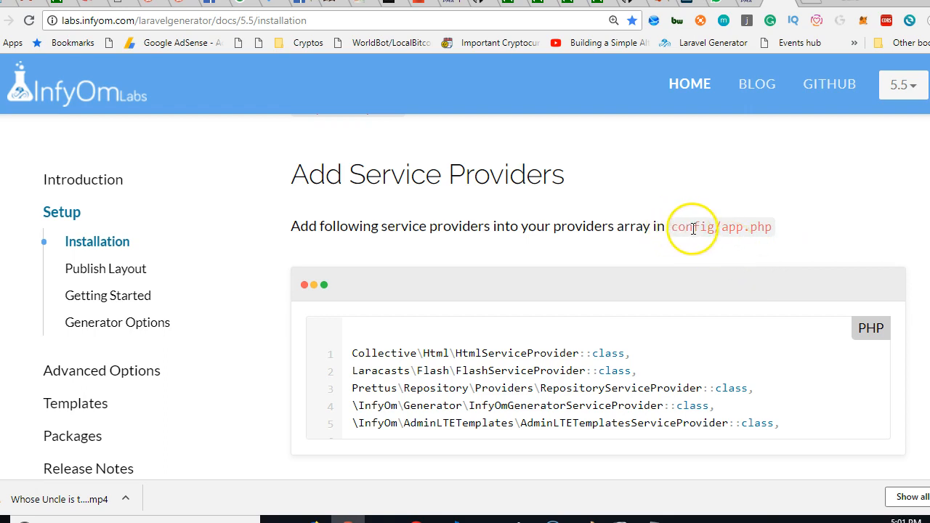
pyautogui.moveTo(421, 390)
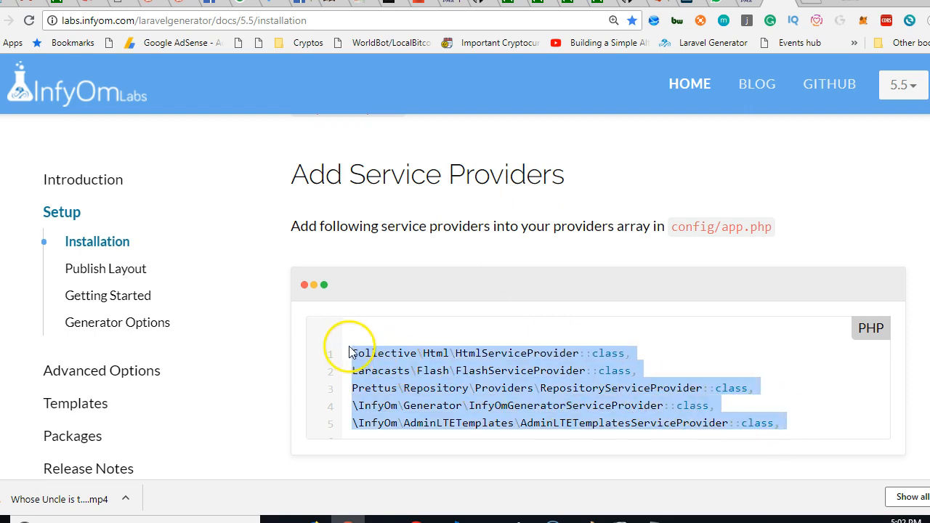
pyautogui.rightClick(371, 363)
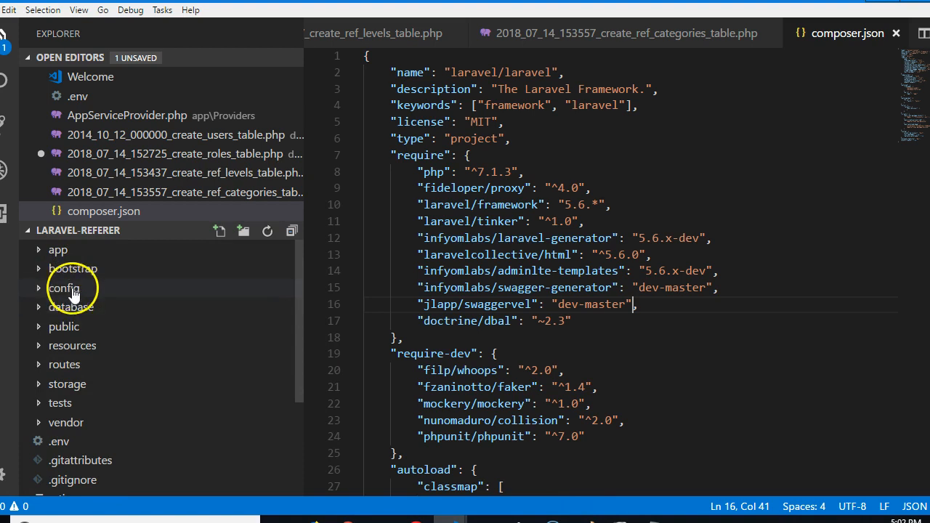
# Show the providers array of config/app.php from the project's config folder
pyautogui.click(64, 288)
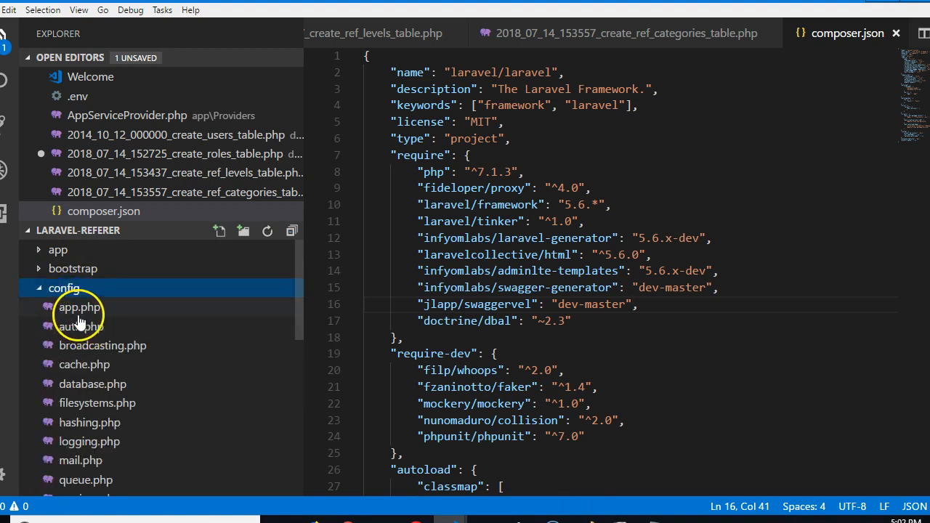
pyautogui.click(78, 306)
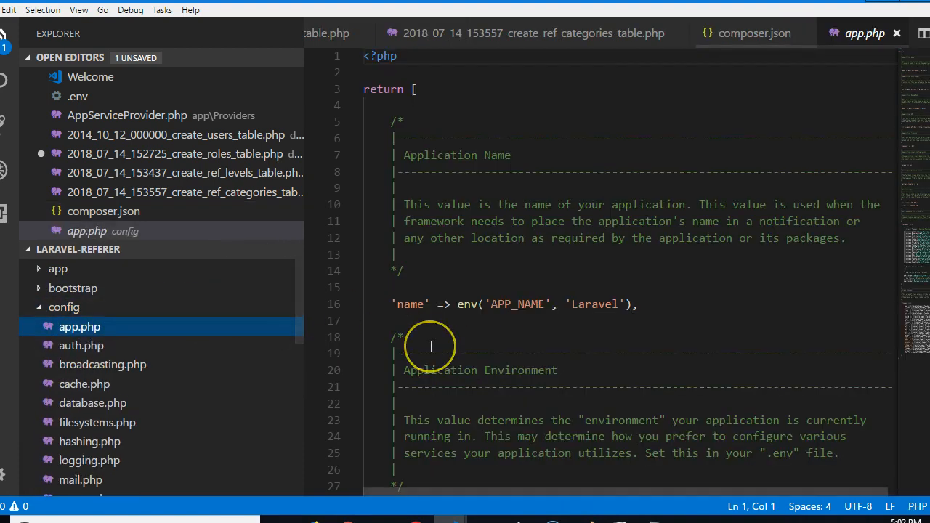
pyautogui.scroll(-3)
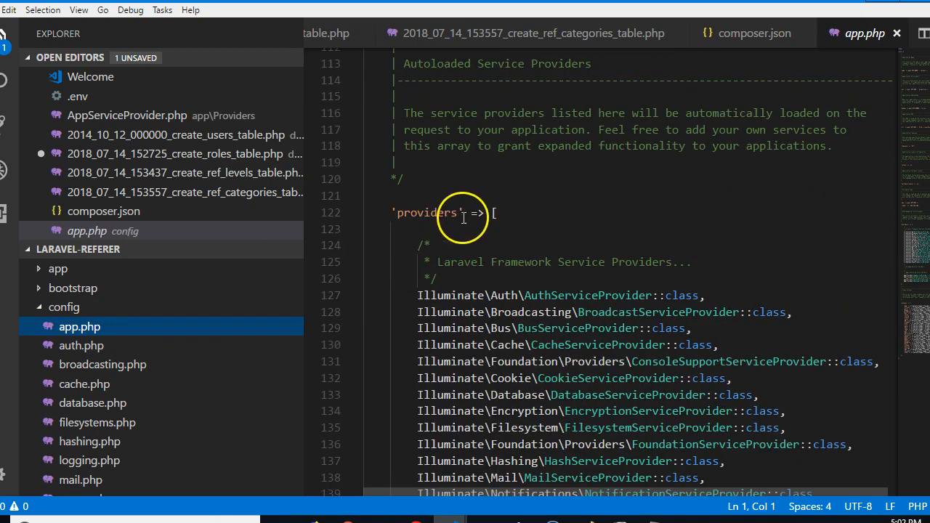
pyautogui.scroll(-3)
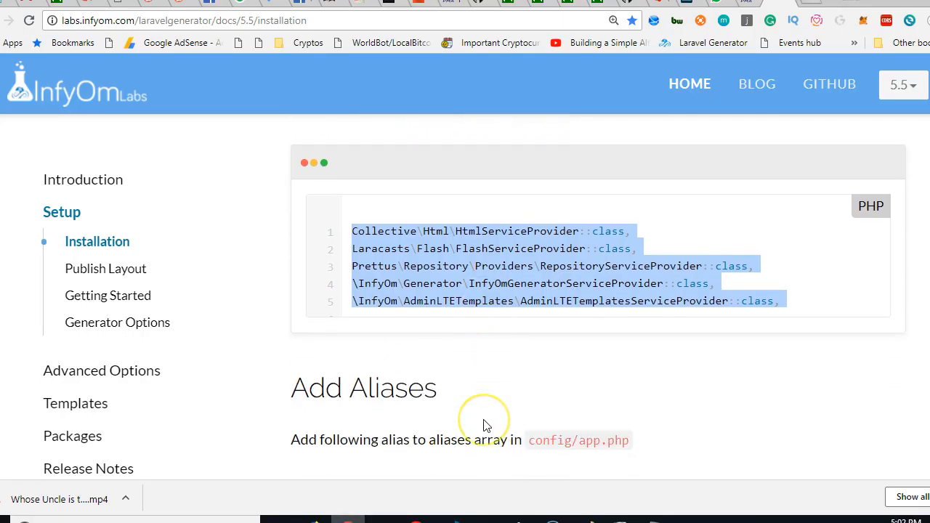
# Scroll the docs to the Form, Html and Flash aliases and app.php to the end of its aliases array
pyautogui.scroll(-3)
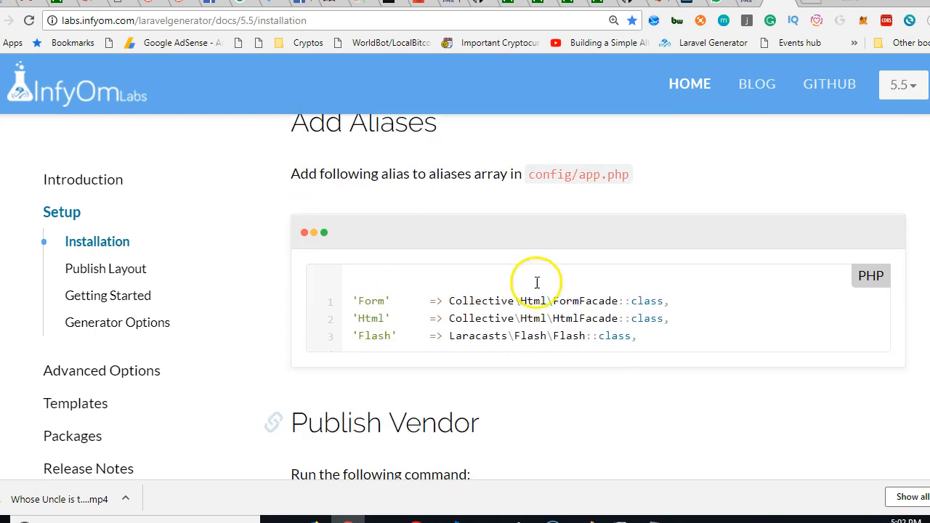
pyautogui.moveTo(651, 343)
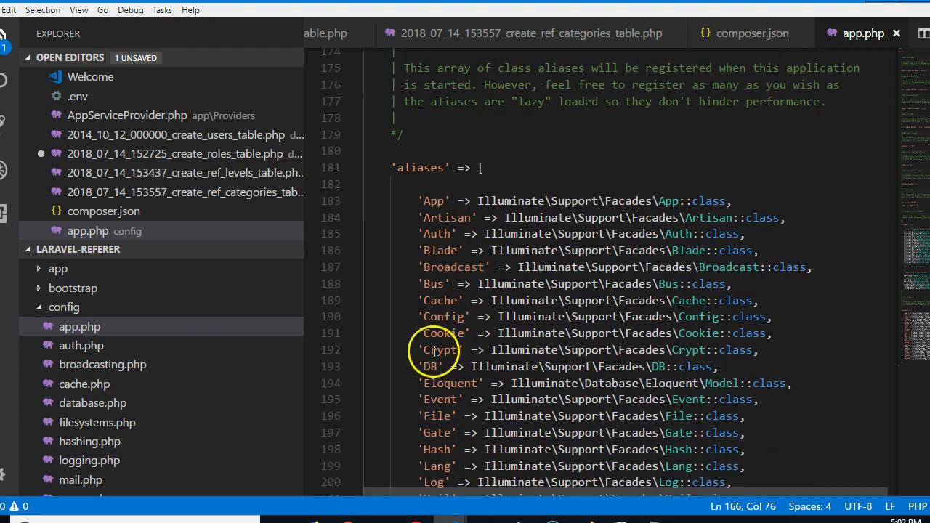
pyautogui.scroll(-3)
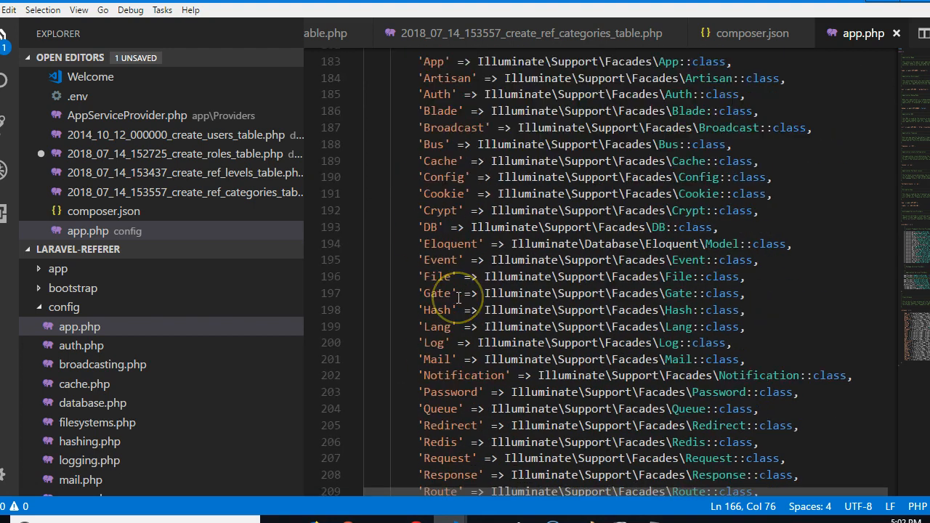
pyautogui.scroll(-3)
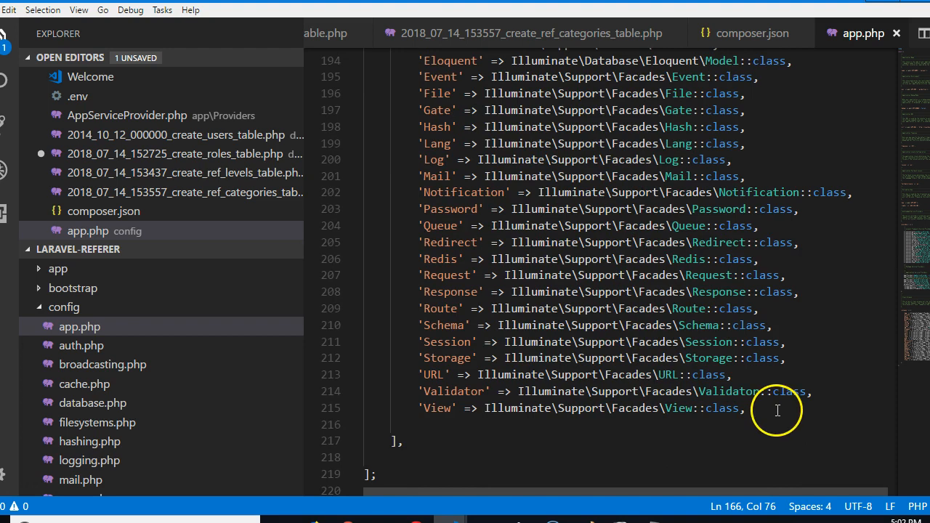